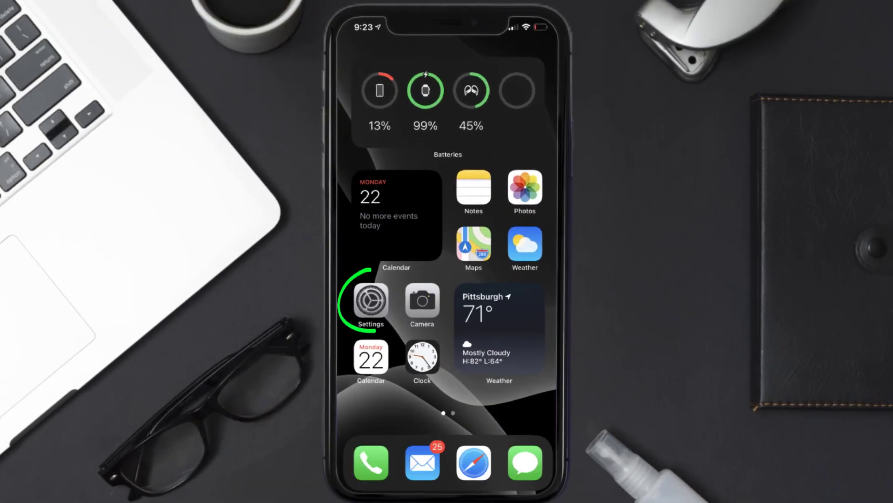
Go from the Home Screen into Settings and onto the Apple ID account page
click(370, 299)
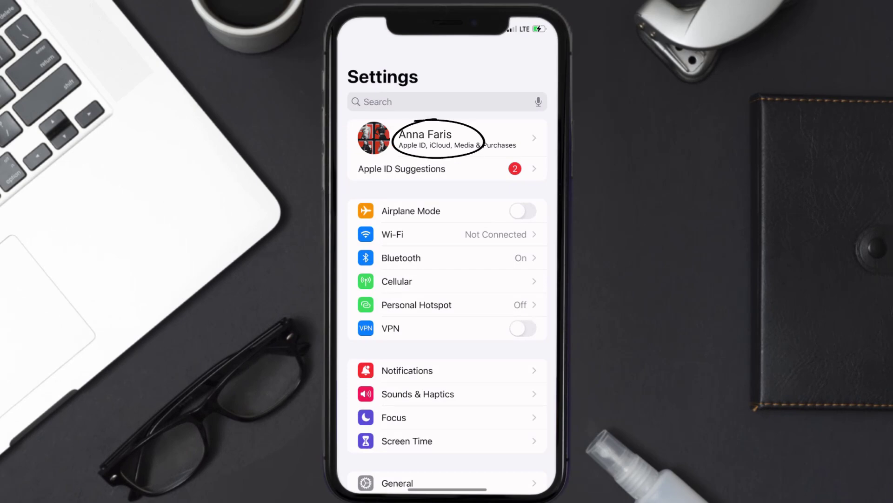
click(424, 137)
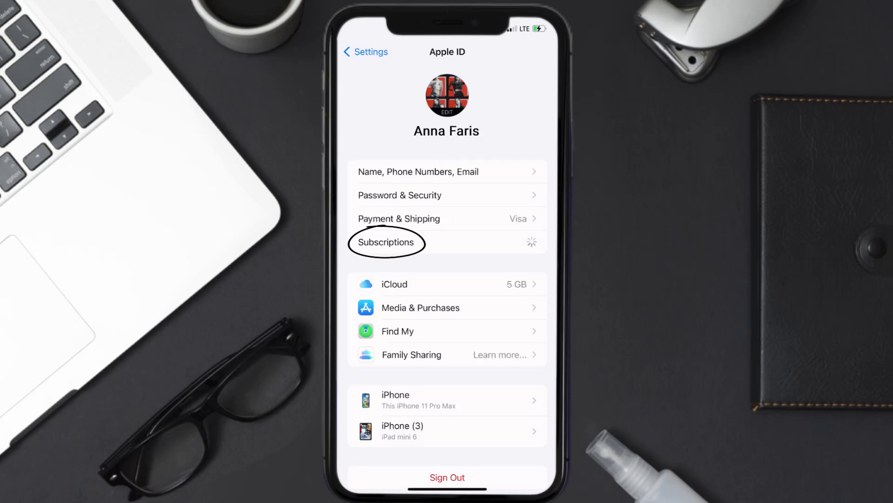
From Subscriptions, show the active PicSo Monthly PRO details and begin Cancel Subscription
click(386, 242)
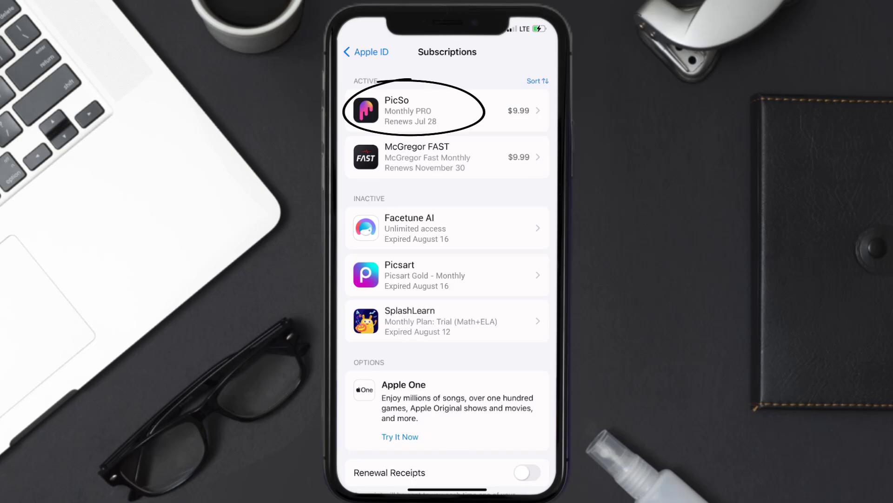
click(416, 110)
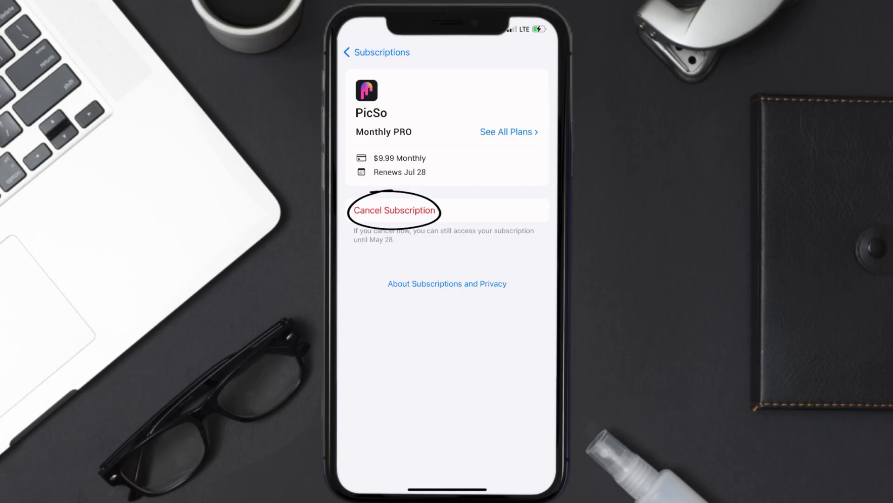
click(394, 209)
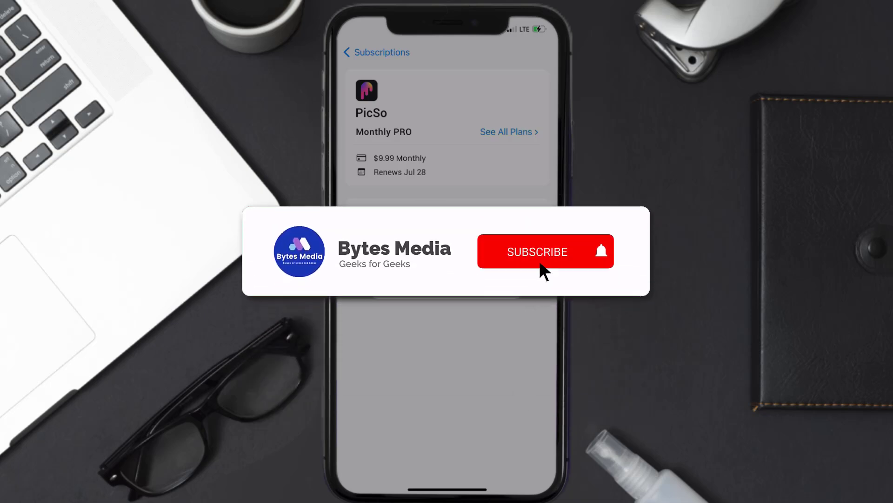
click(537, 251)
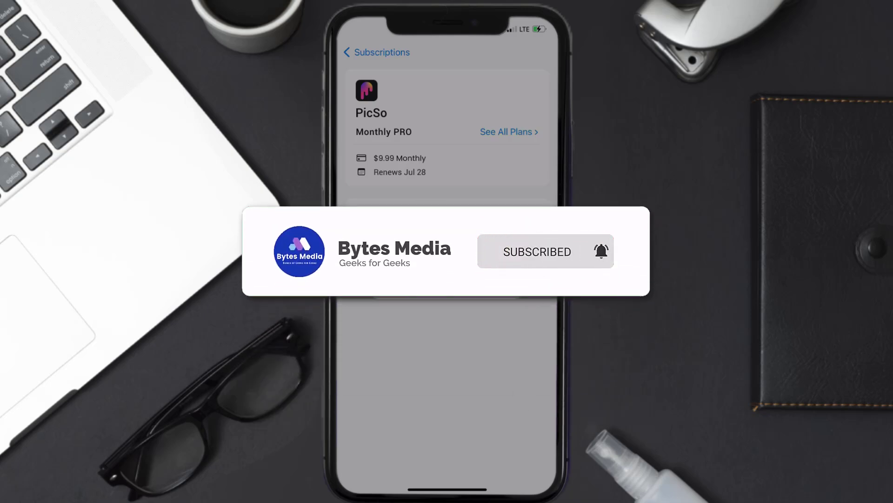